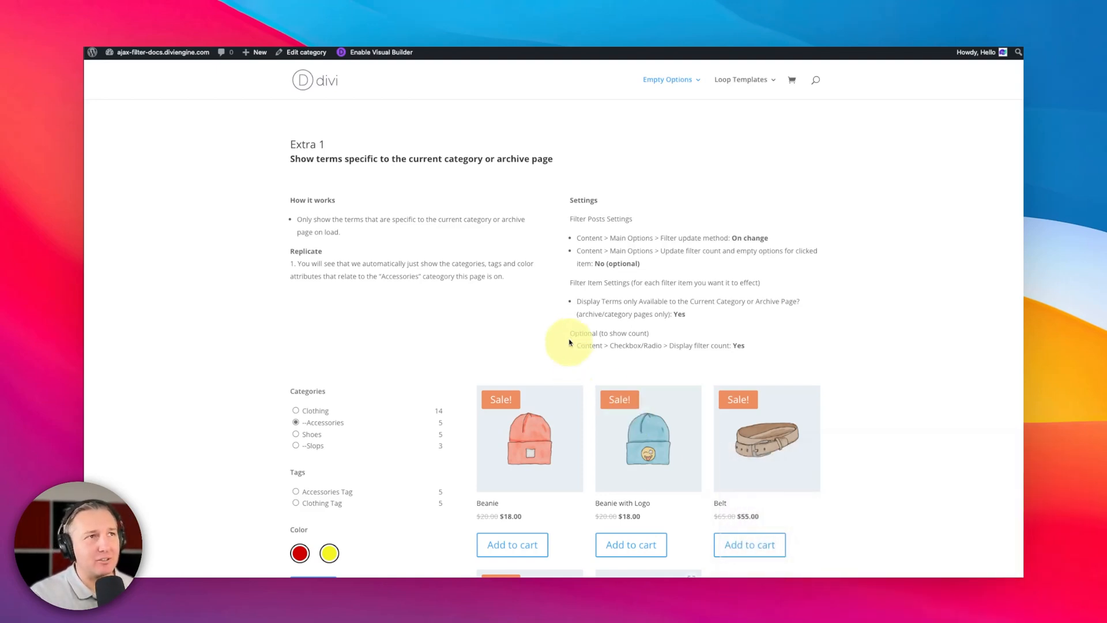
mouse_move(442, 247)
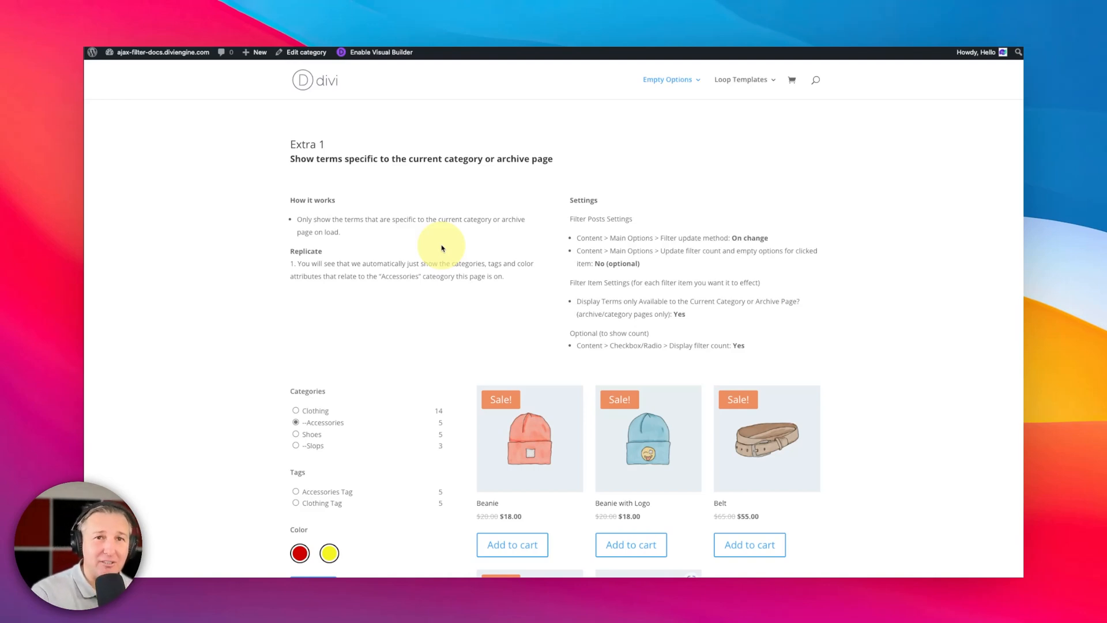
Enable the Visual Builder and bring the Filter Posts module into view for editing
scroll(down, 3)
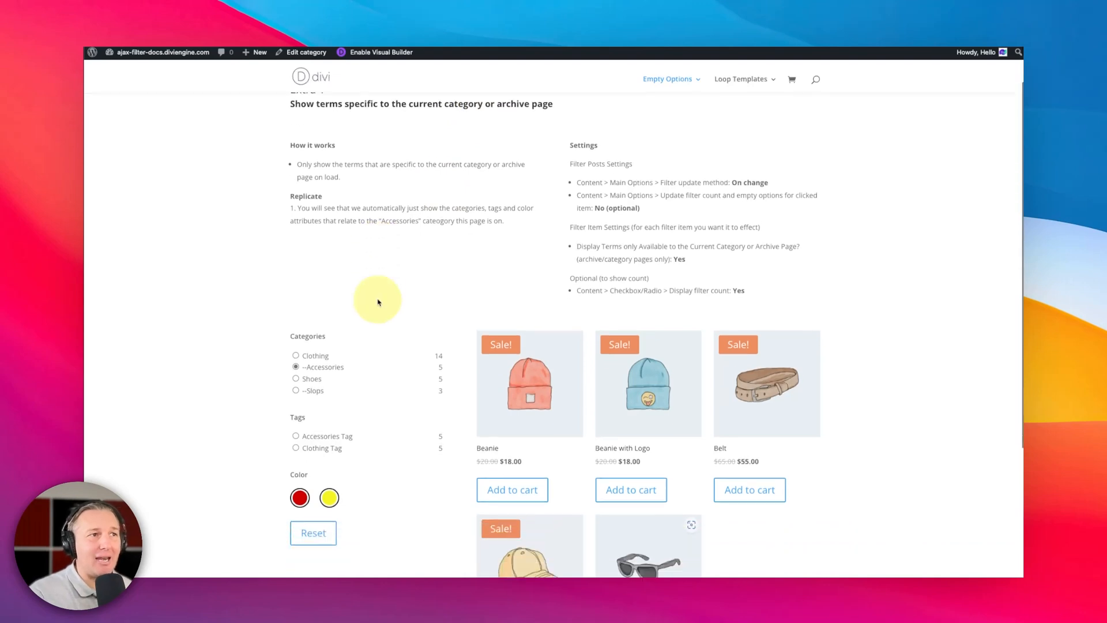
scroll(up, 3)
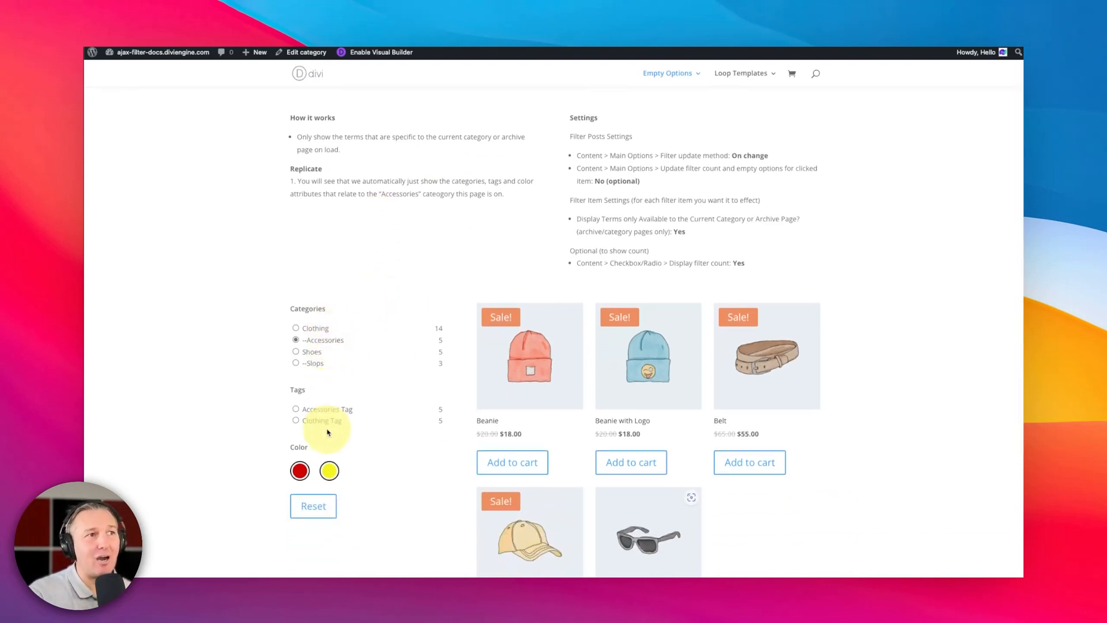
mouse_move(363, 279)
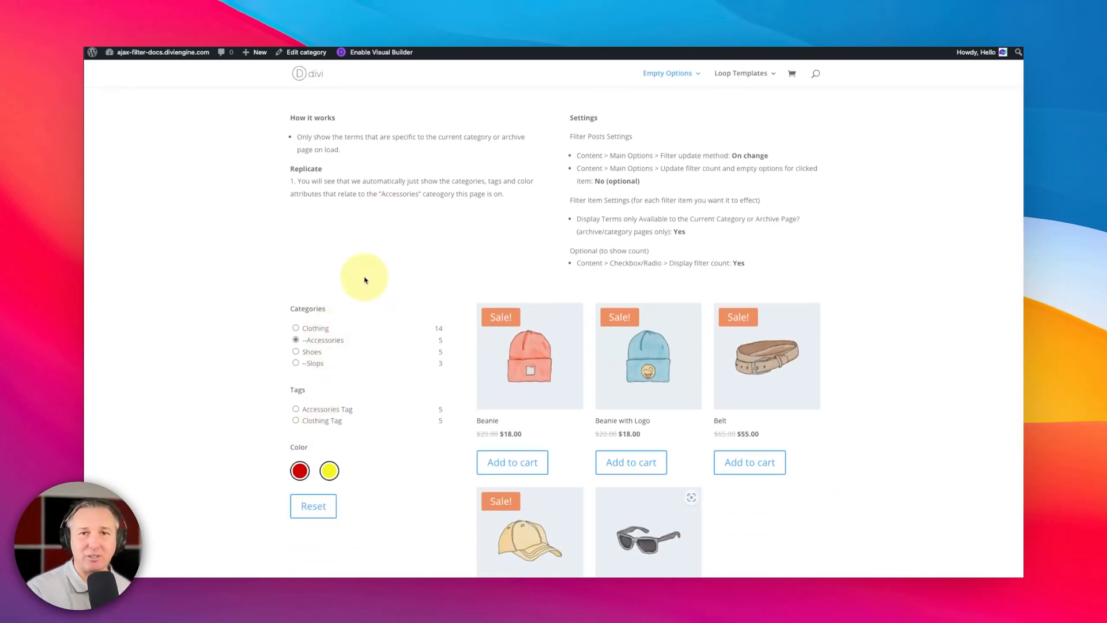
scroll(up, 3)
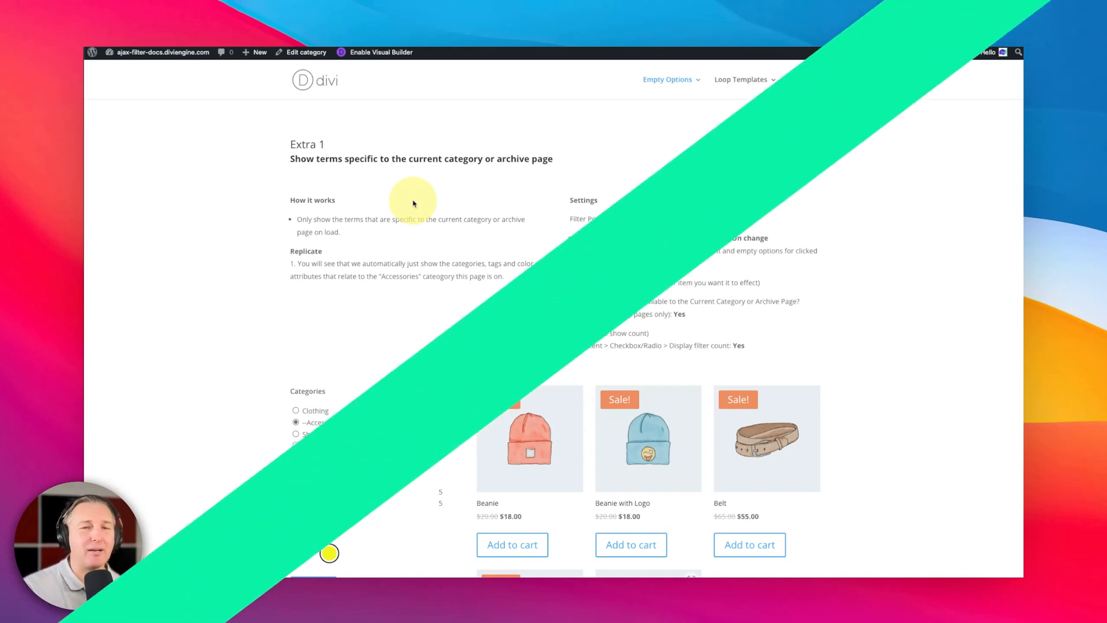
click(381, 52)
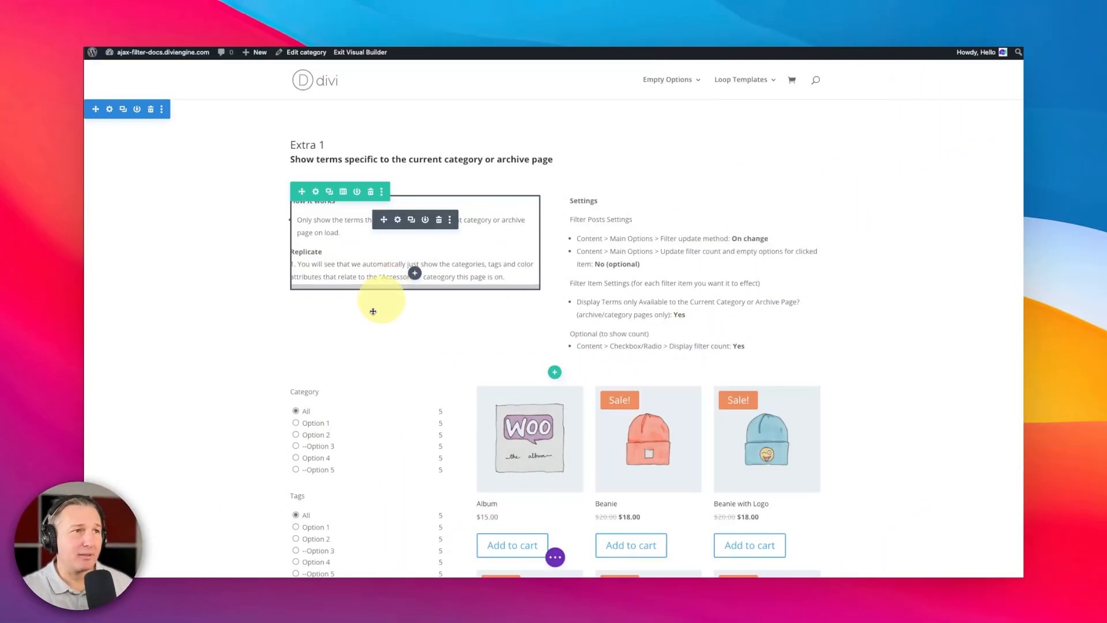
scroll(down, 3)
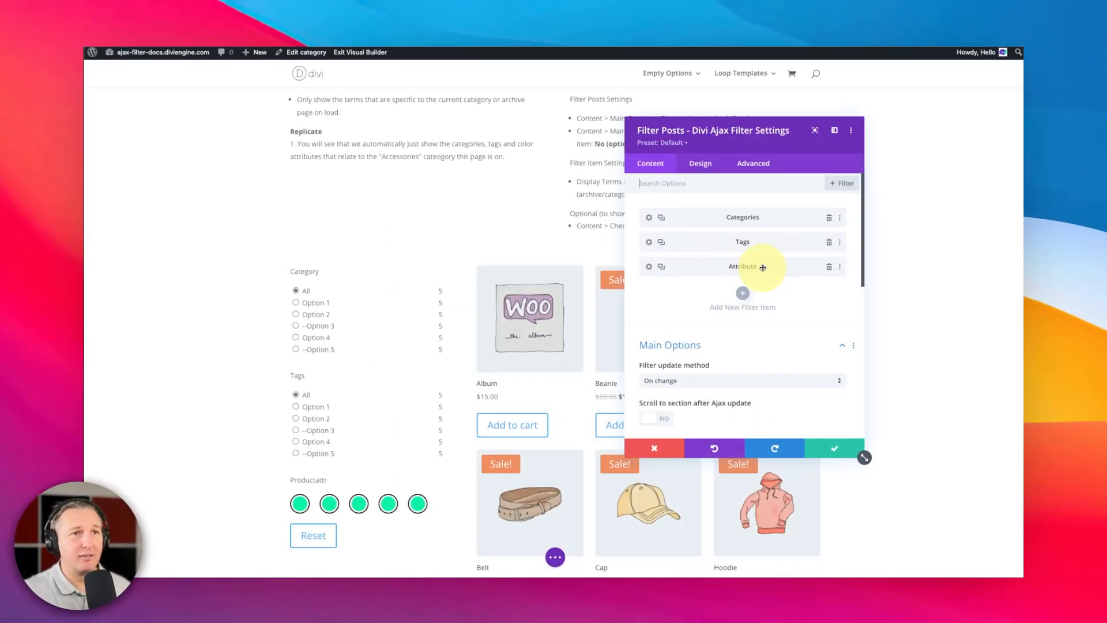
scroll(down, 3)
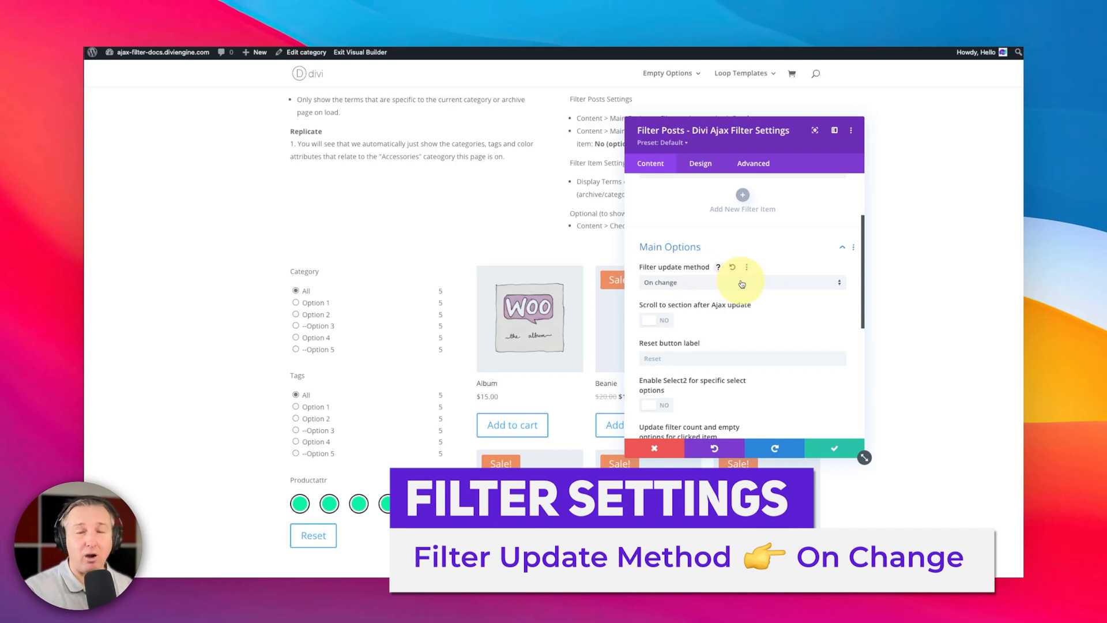
scroll(down, 3)
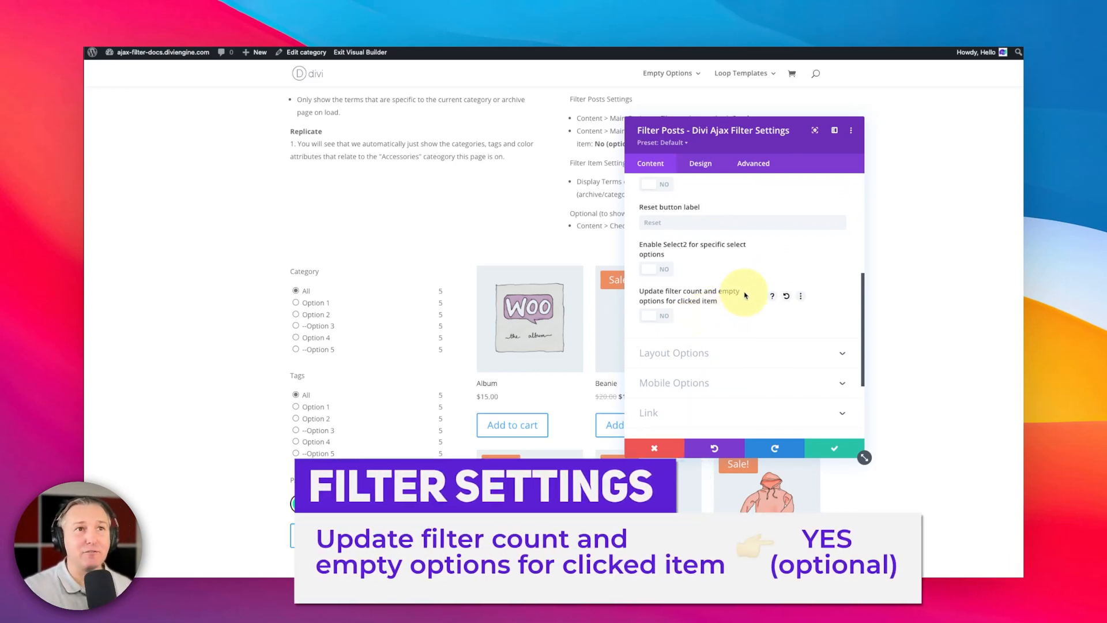
mouse_move(335, 305)
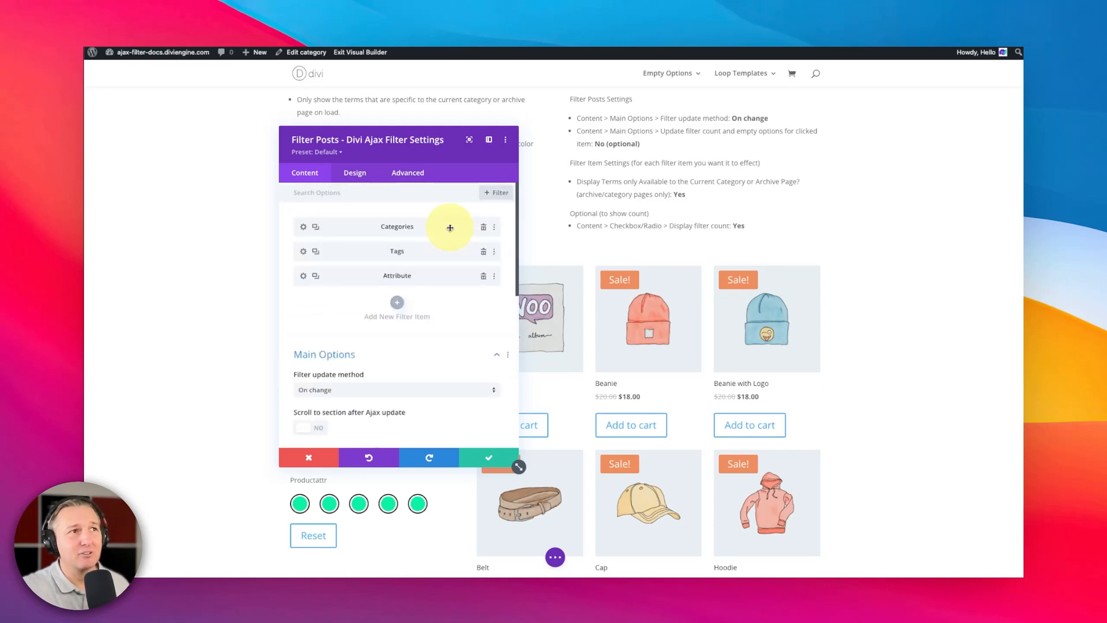
mouse_move(459, 214)
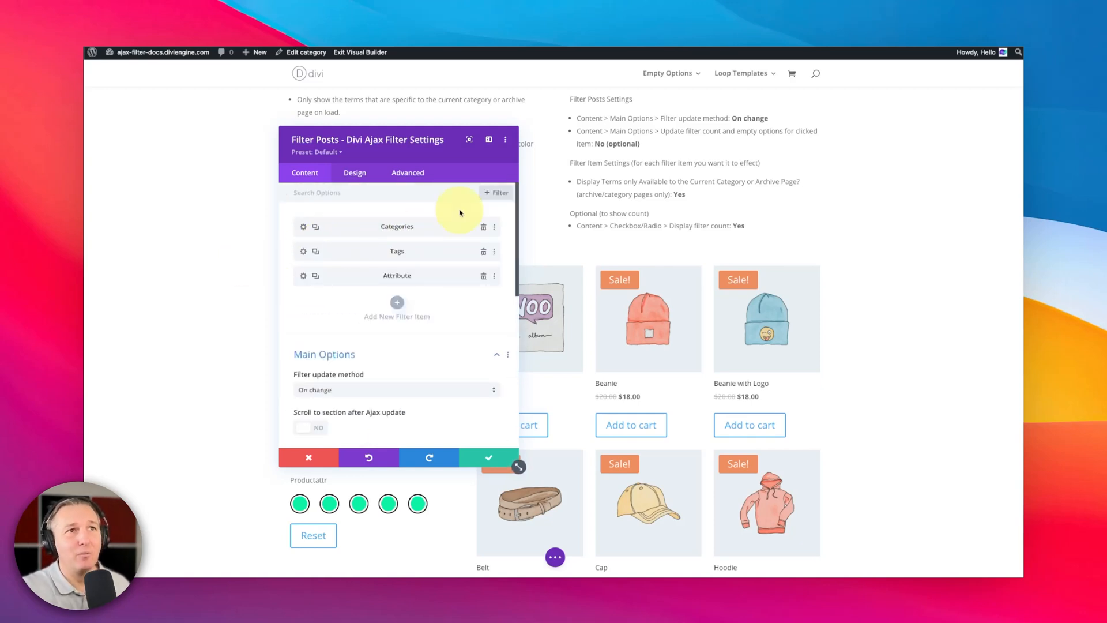
mouse_move(303, 227)
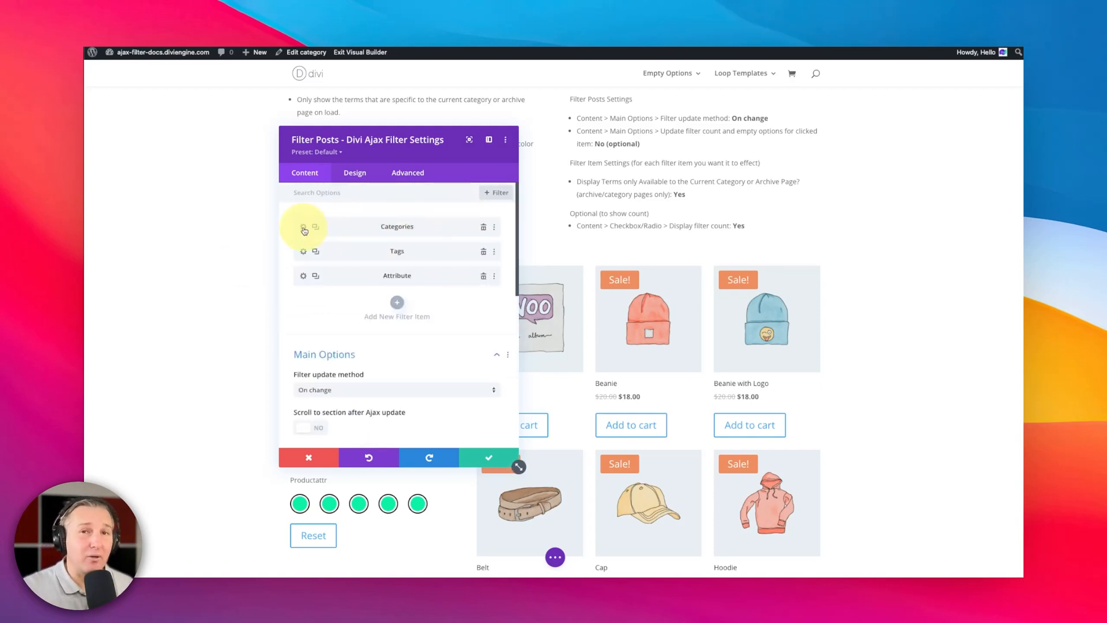
In the Categories filter item settings, limit displayed terms to the current category or archive page
click(303, 226)
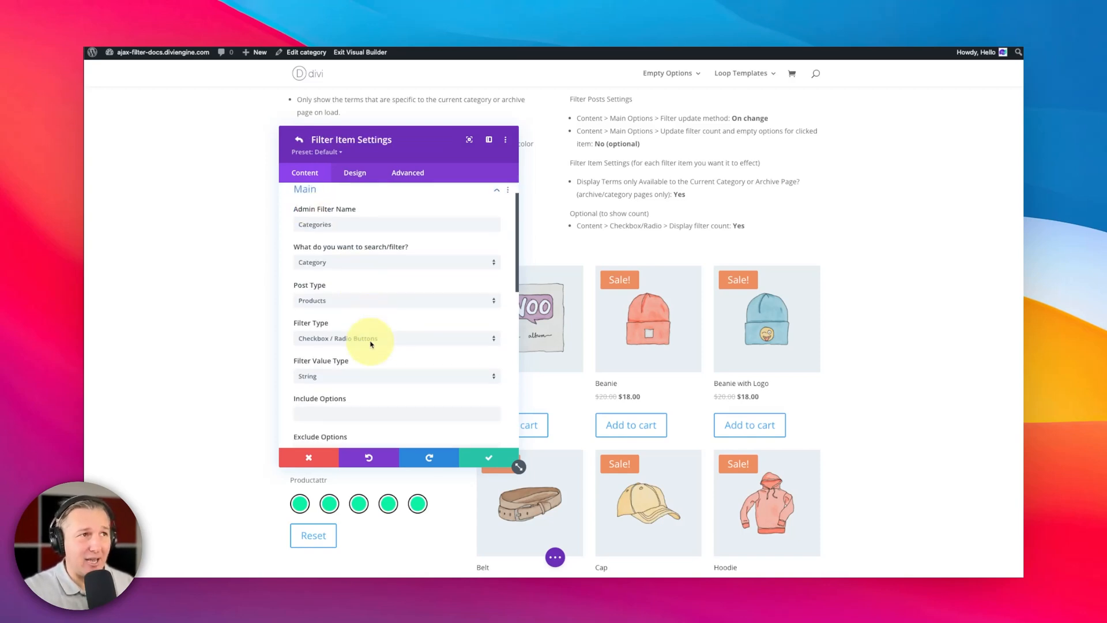
scroll(down, 3)
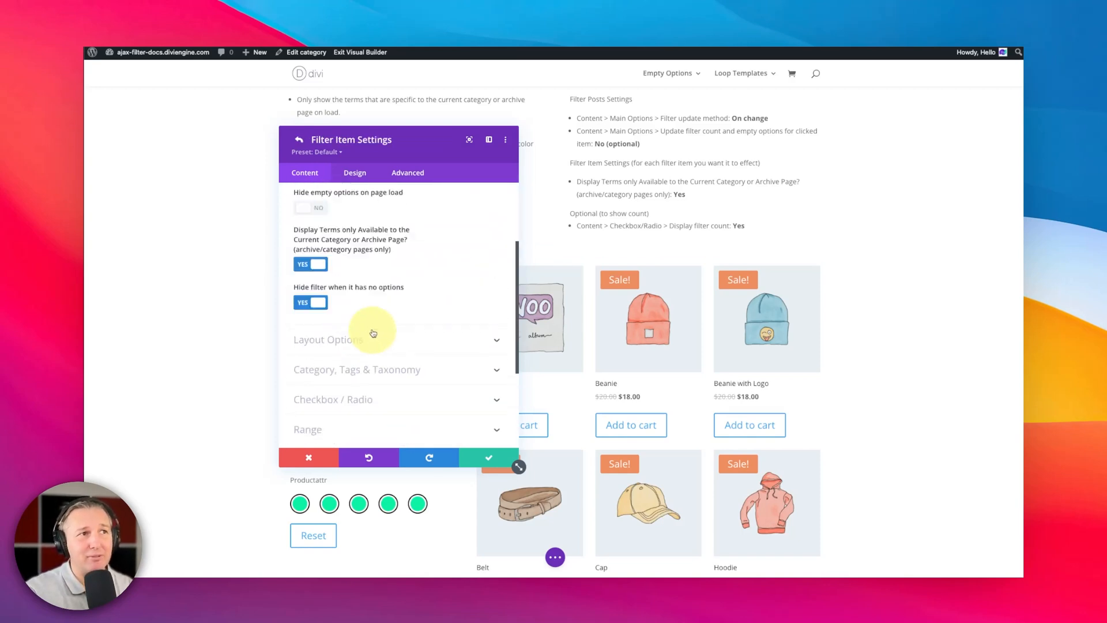
click(327, 196)
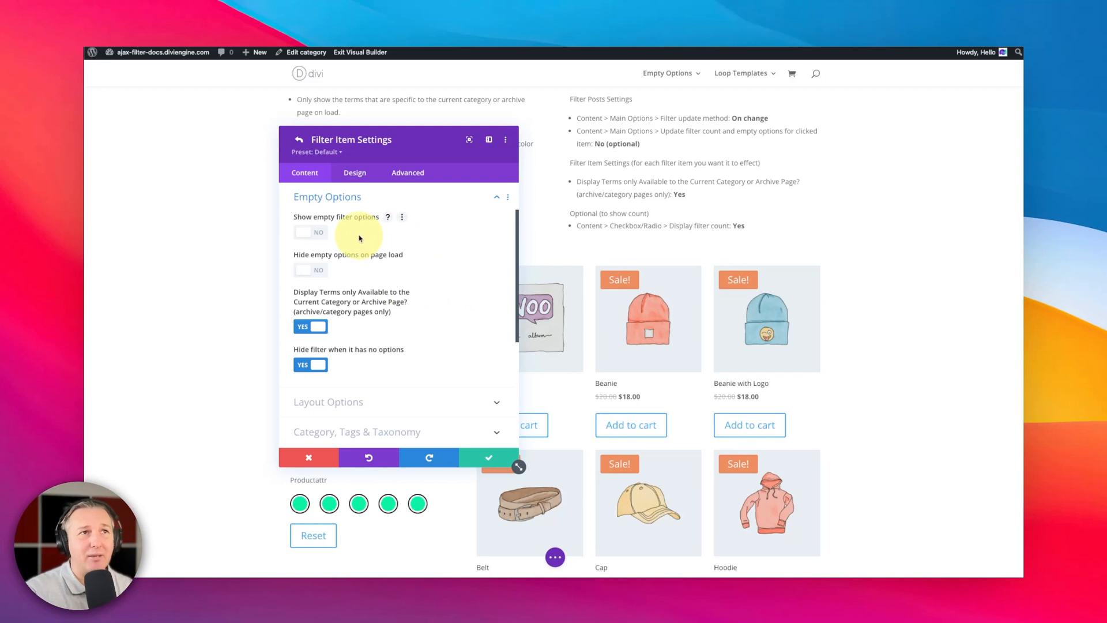
mouse_move(358, 303)
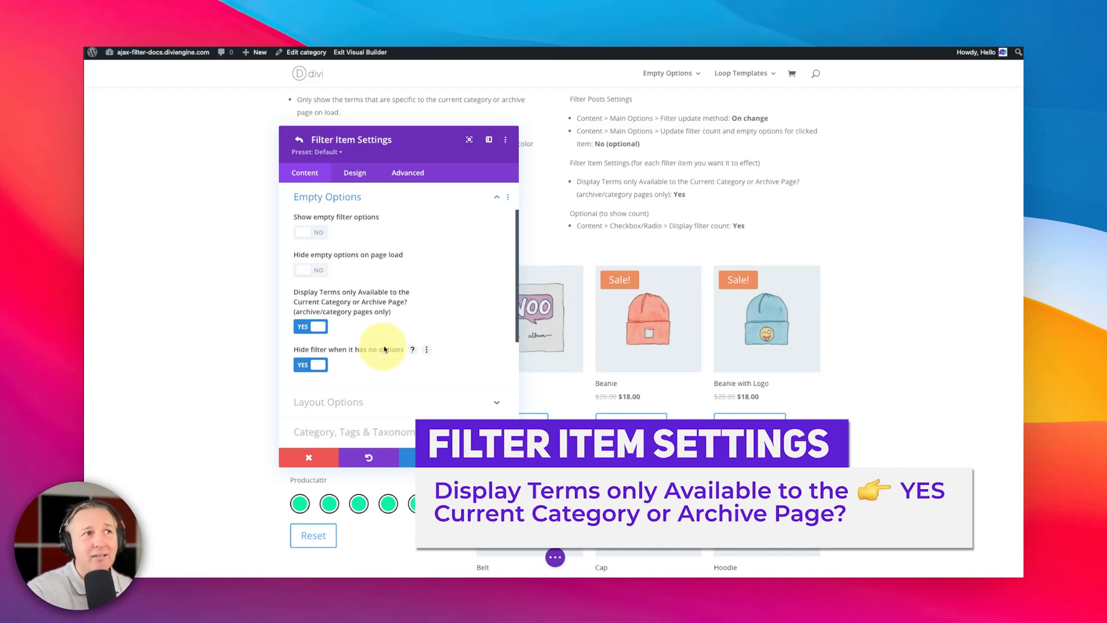
scroll(down, 3)
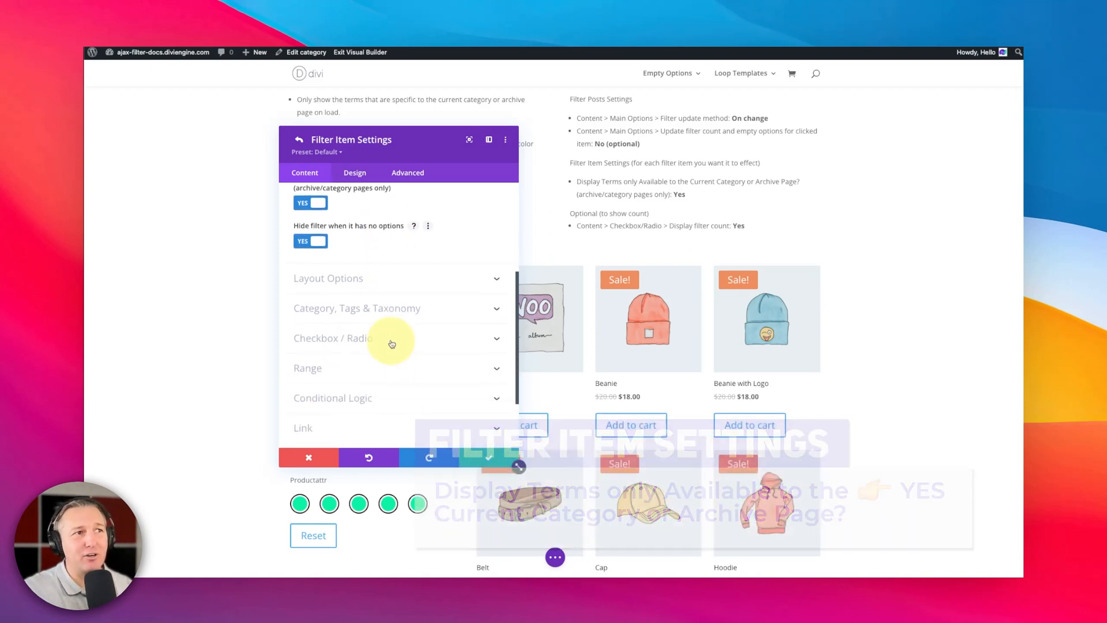
Set Display filter count to Yes in the Checkbox / Radio section
click(333, 338)
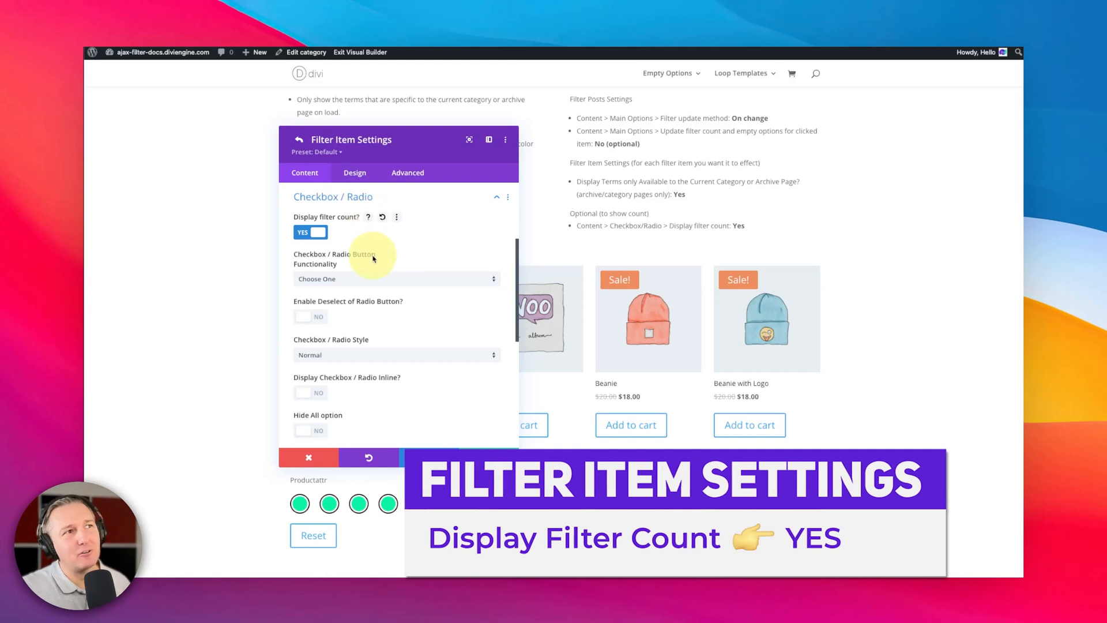
mouse_move(386, 234)
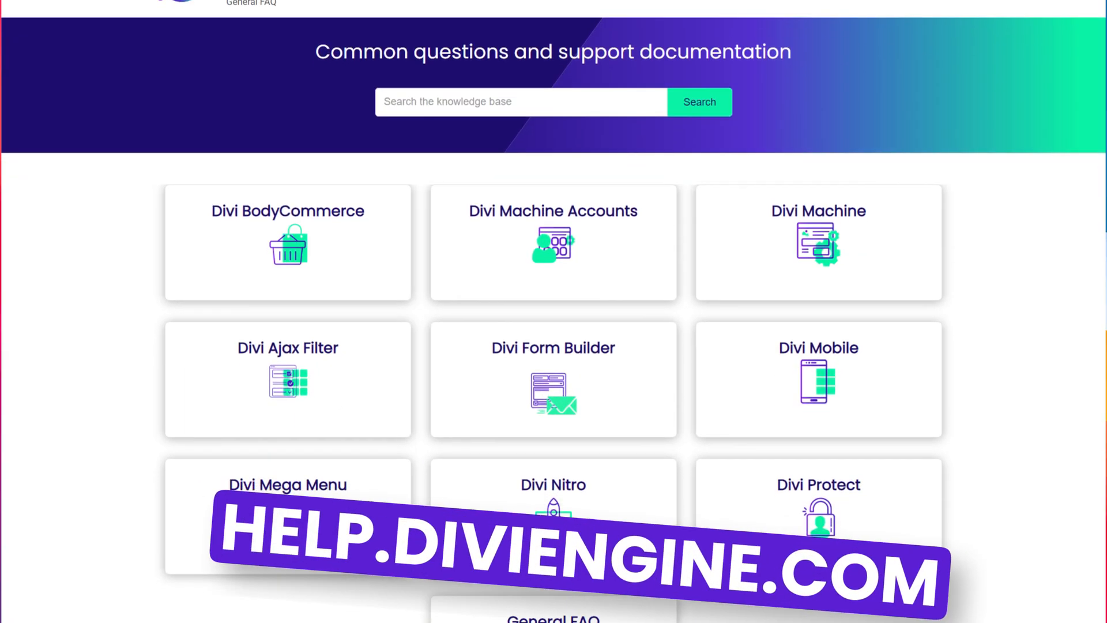
Scroll the help.diviengine.com knowledge base list to the Divi Ajax Filter documentation
scroll(down, 3)
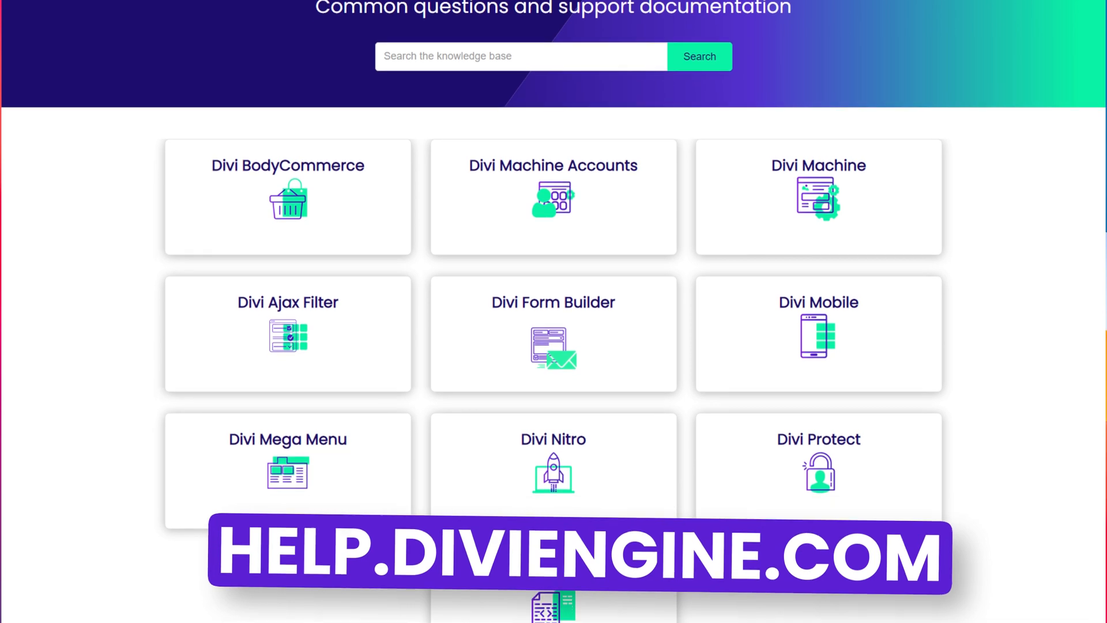
scroll(down, 3)
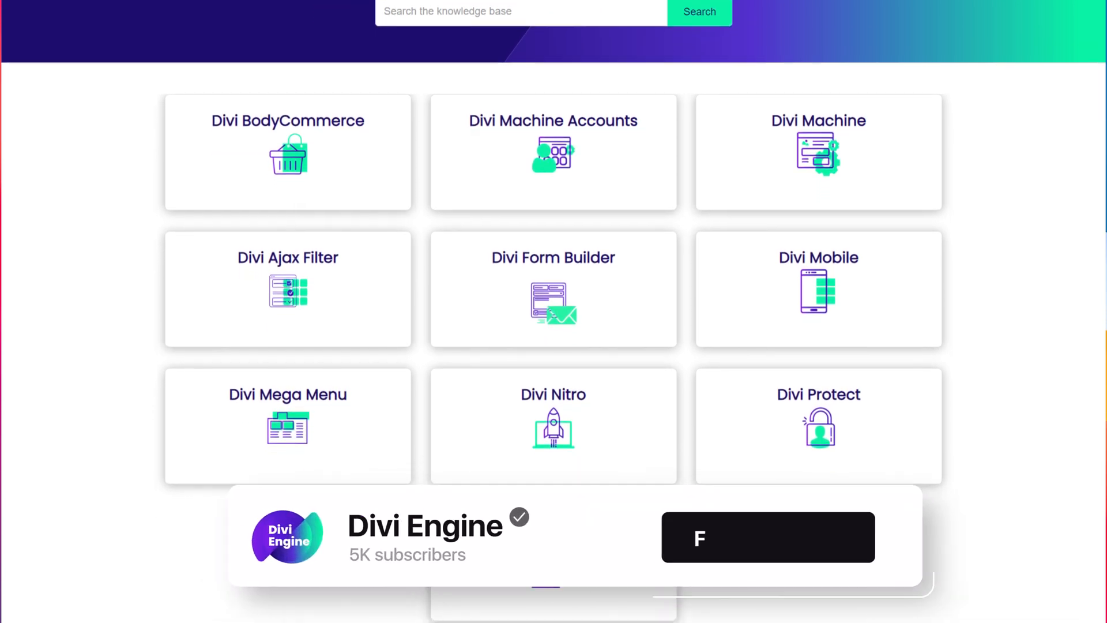